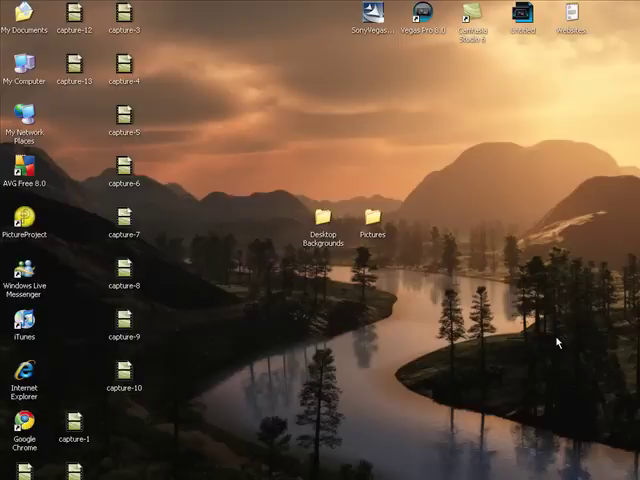
mouse_move(417, 281)
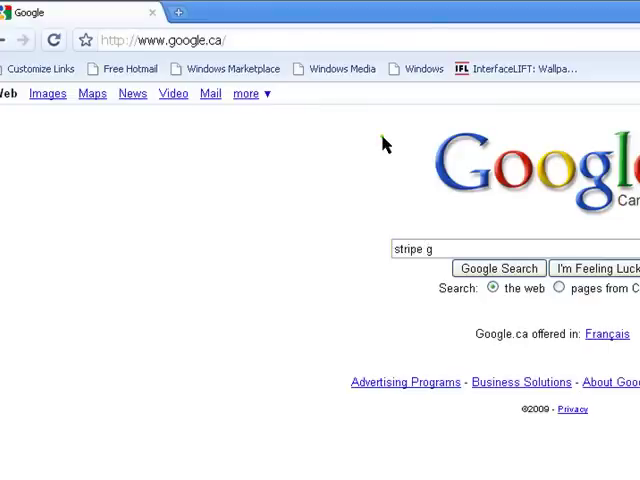
Search Google for 'stripe generator' and open the stripegenerator.com site.
type("el")
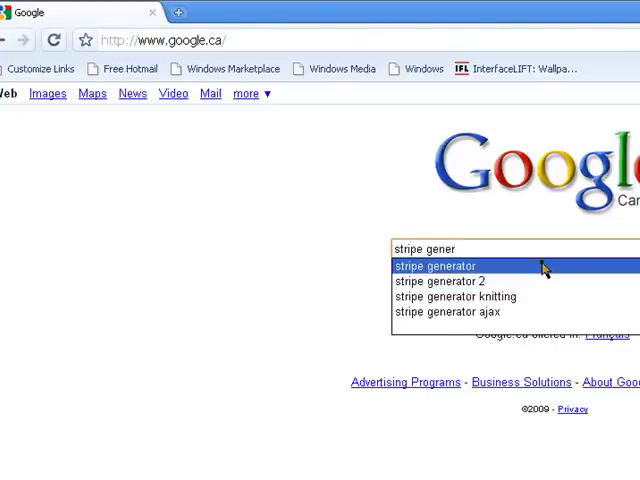
left_click(435, 266)
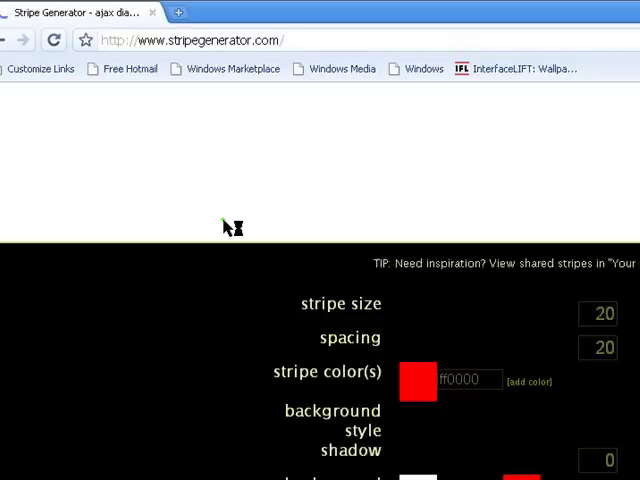
Set stripe size 12, spacing 50 and colour 240E0E, then save the GIF to the Desktop.
scroll("down", 3)
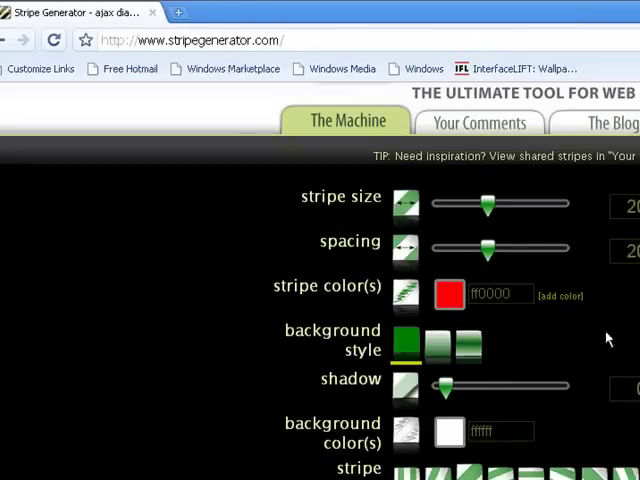
left_click_drag(488, 248, 555, 248)
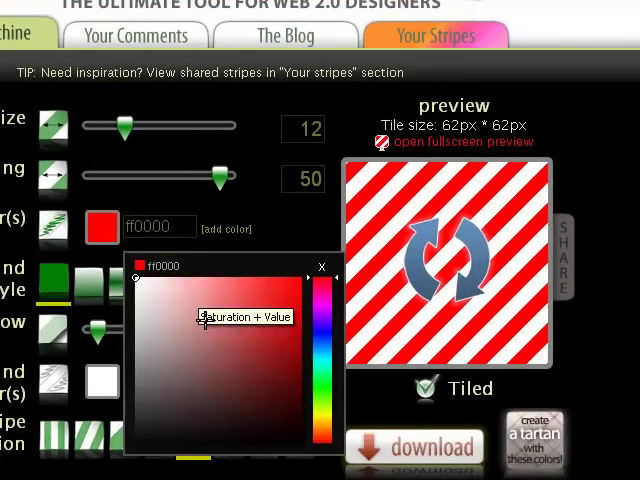
left_click(243, 373)
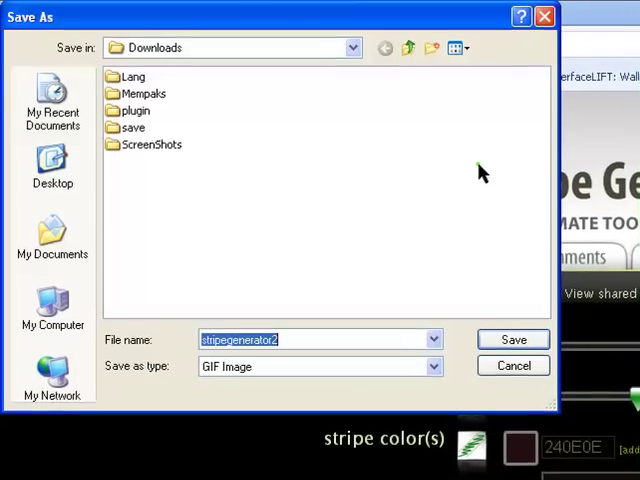
left_click(51, 165)
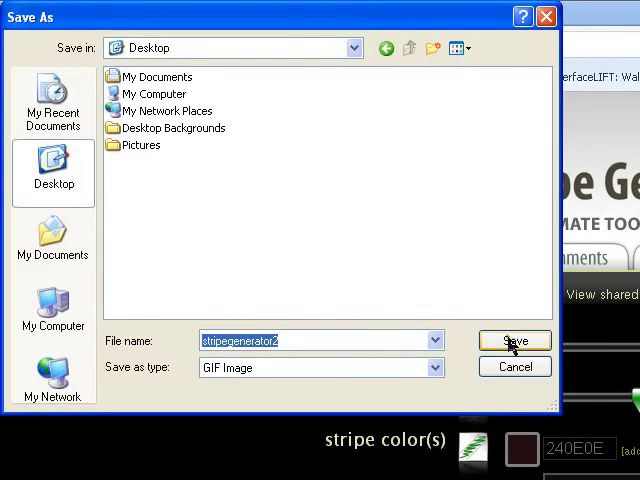
left_click(514, 340)
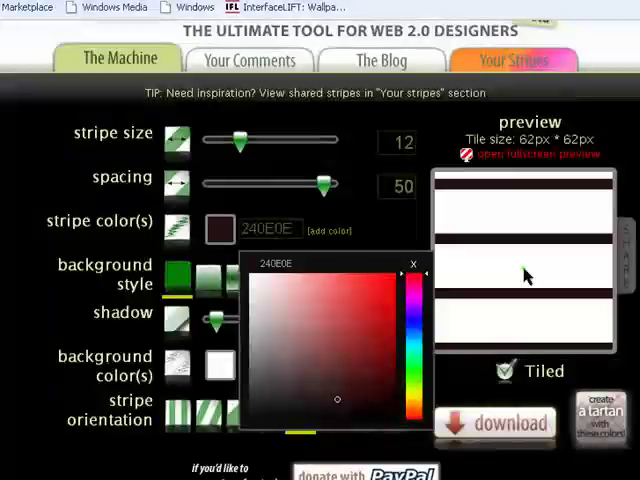
Make the stripes vertical and red DE0000, widening them to size 50.
left_click(327, 401)
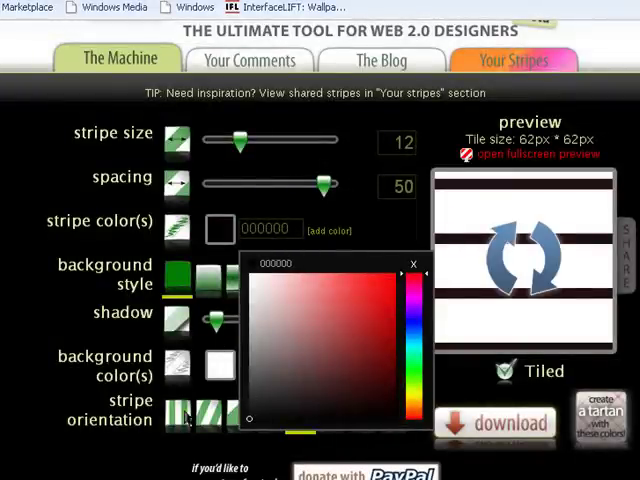
left_click(181, 408)
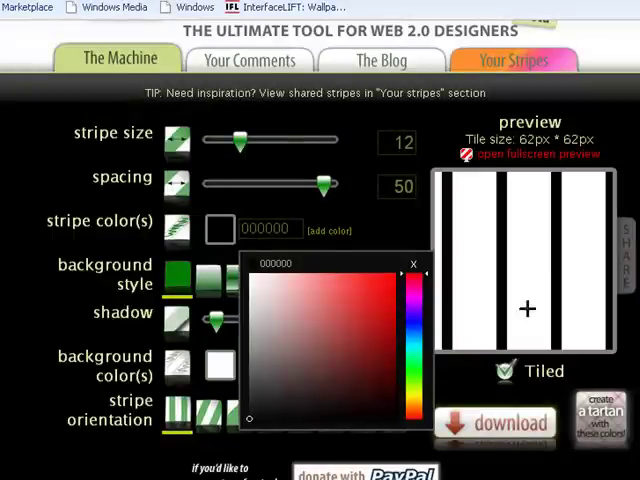
left_click(395, 295)
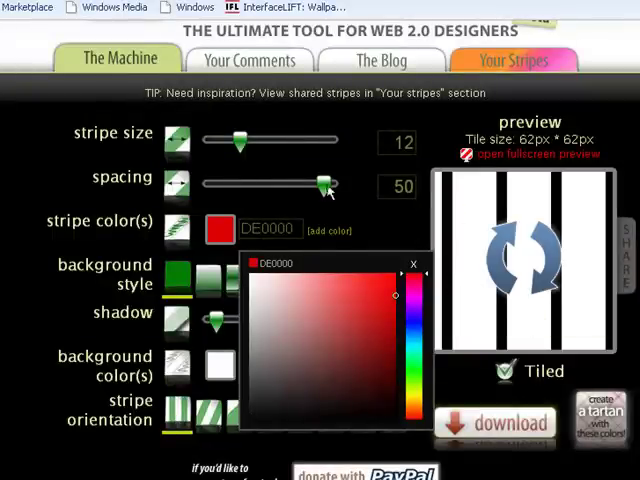
left_click_drag(237, 140, 323, 140)
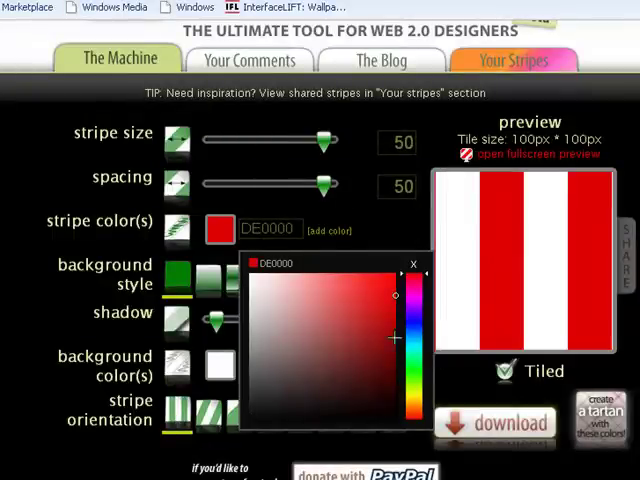